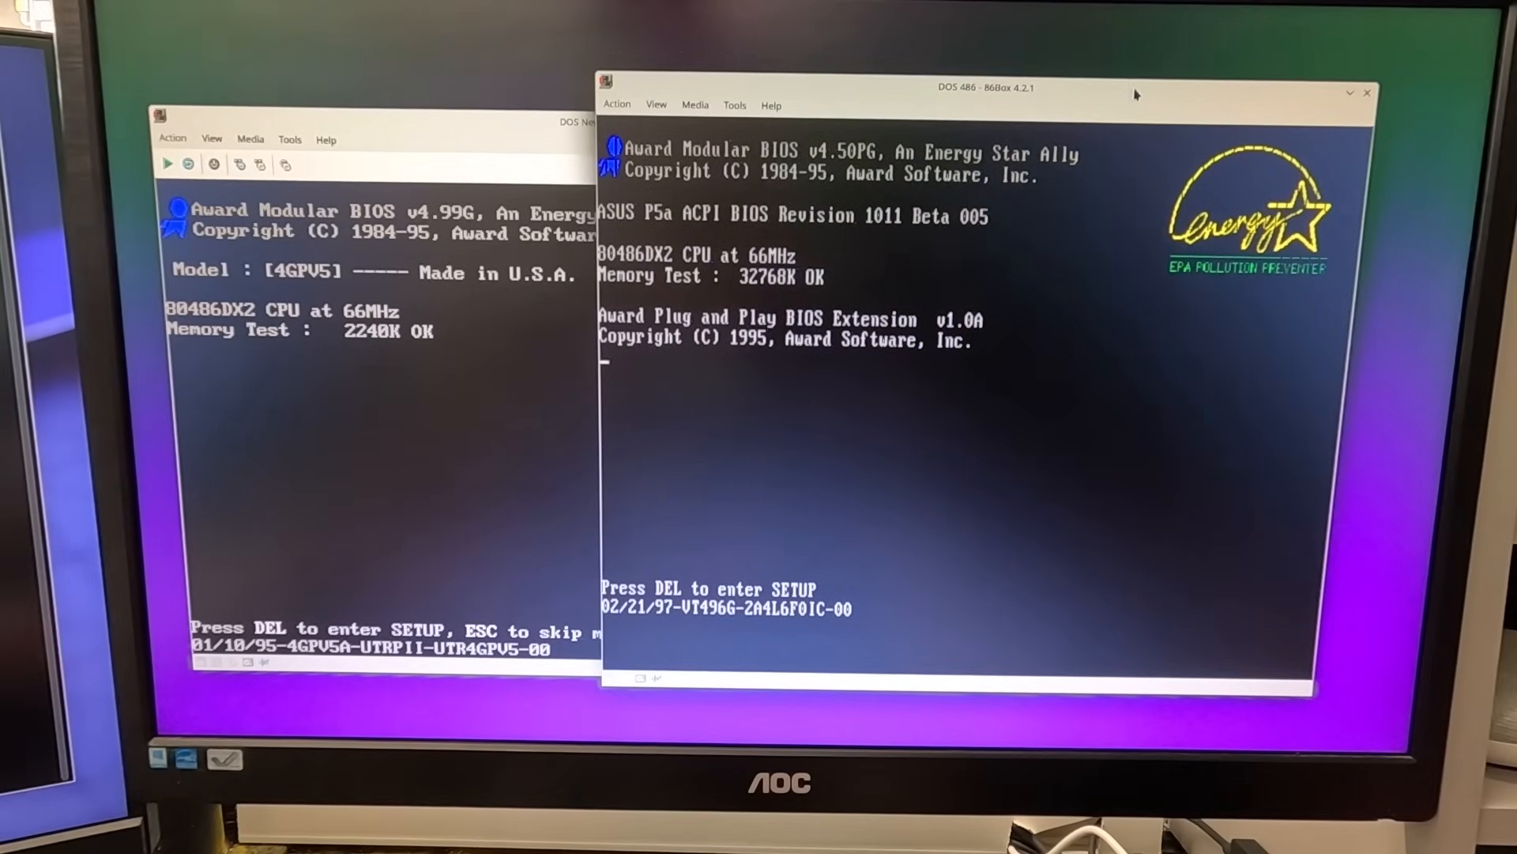
pyautogui.moveTo(825, 238)
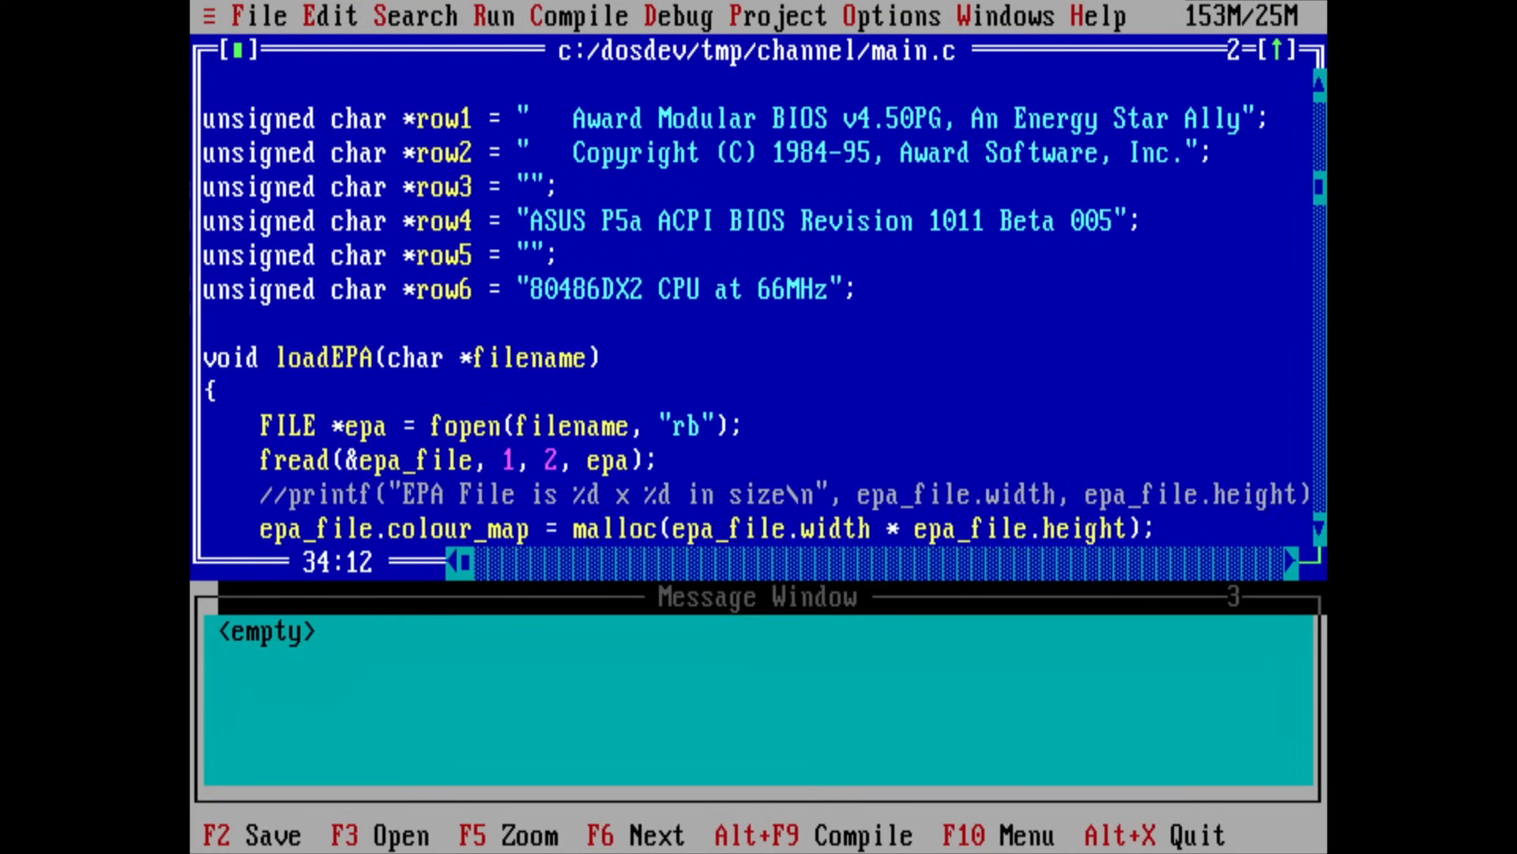
pyautogui.scroll(-3)
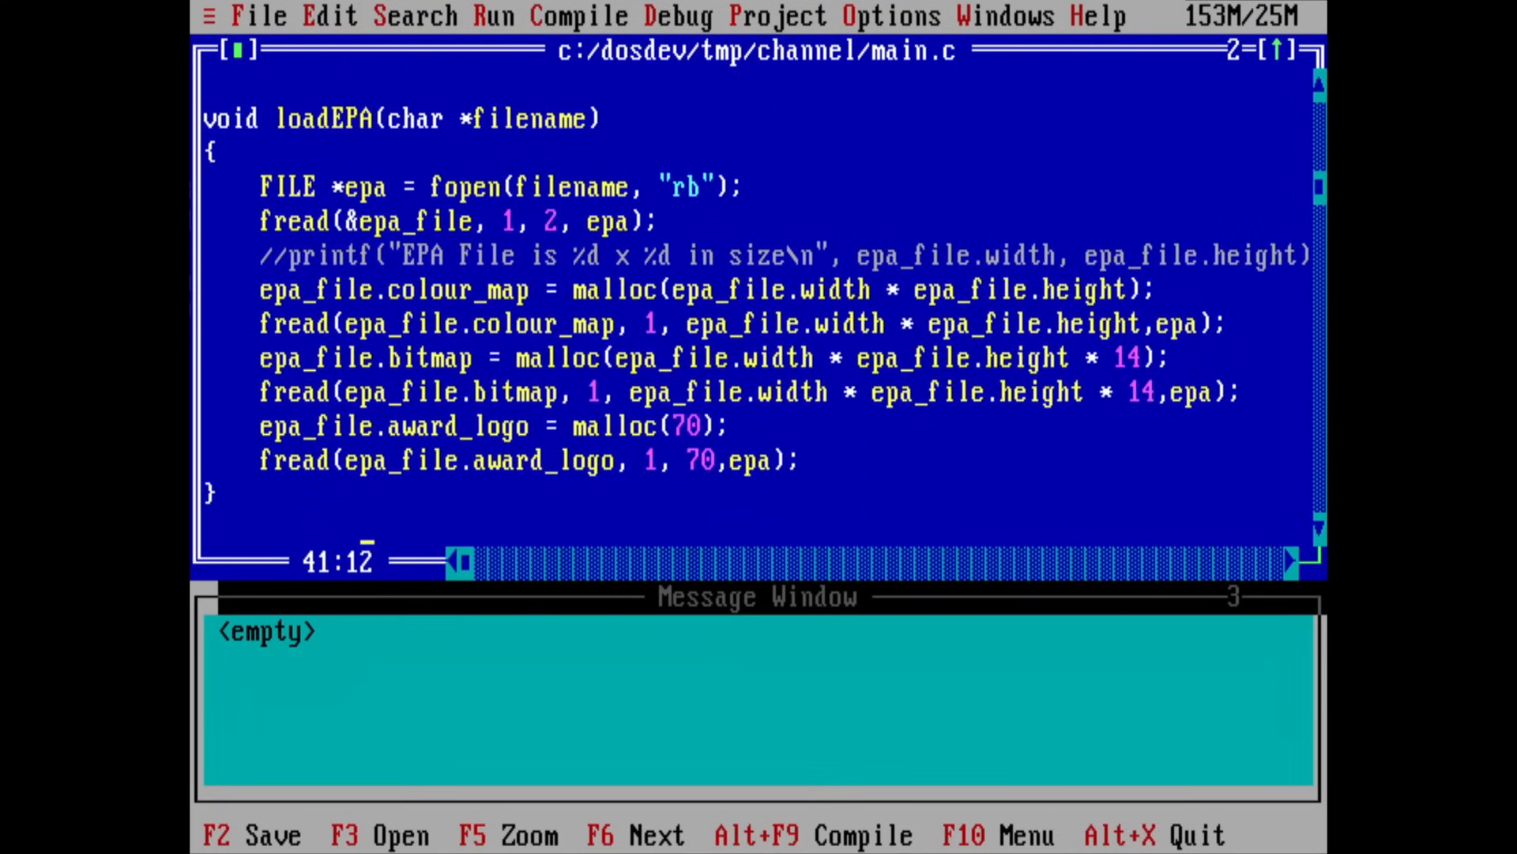
pyautogui.scroll(-3)
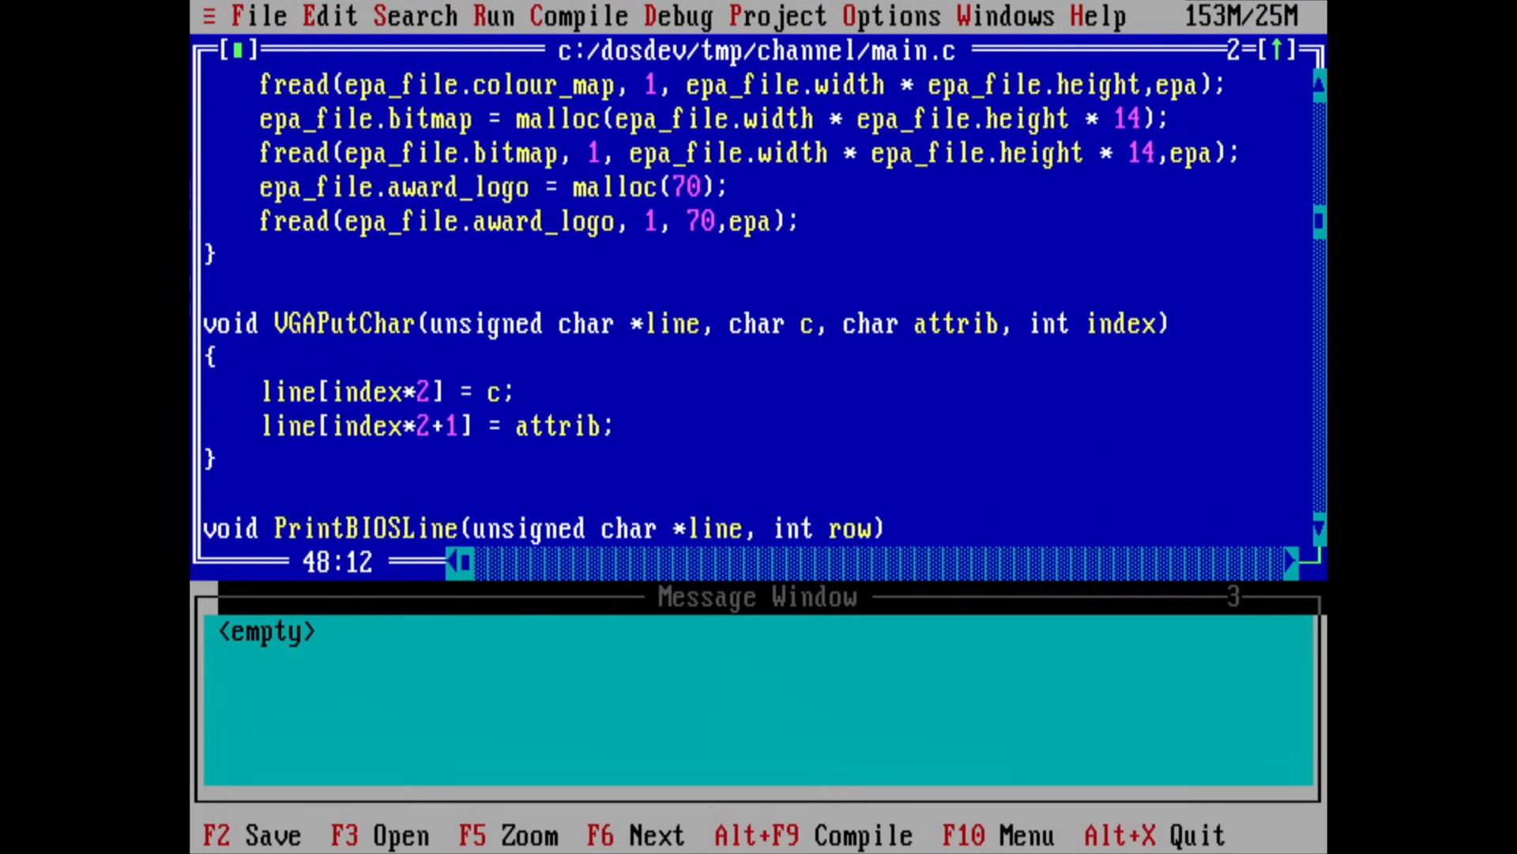